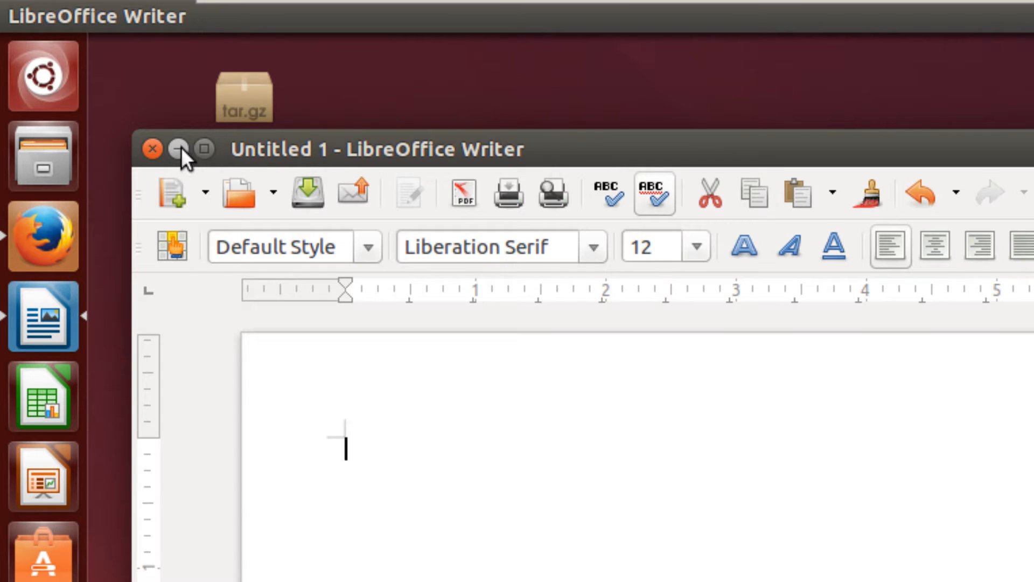
Minimize the blank Writer document and start a new Calc spreadsheet, Untitled 2
{"action": "left_click", "coordinate": [180, 149]}
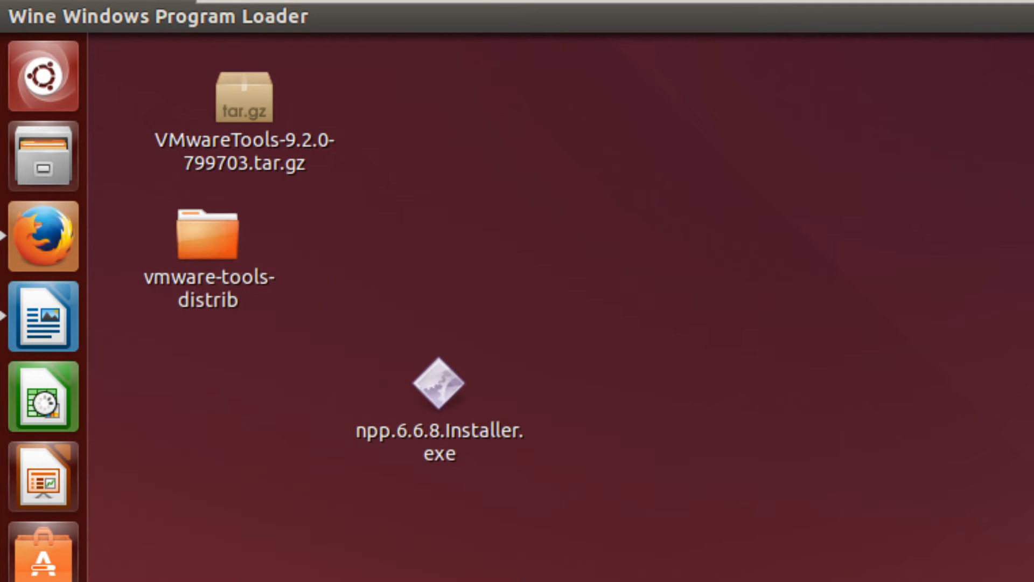
{"action": "left_click", "coordinate": [42, 396]}
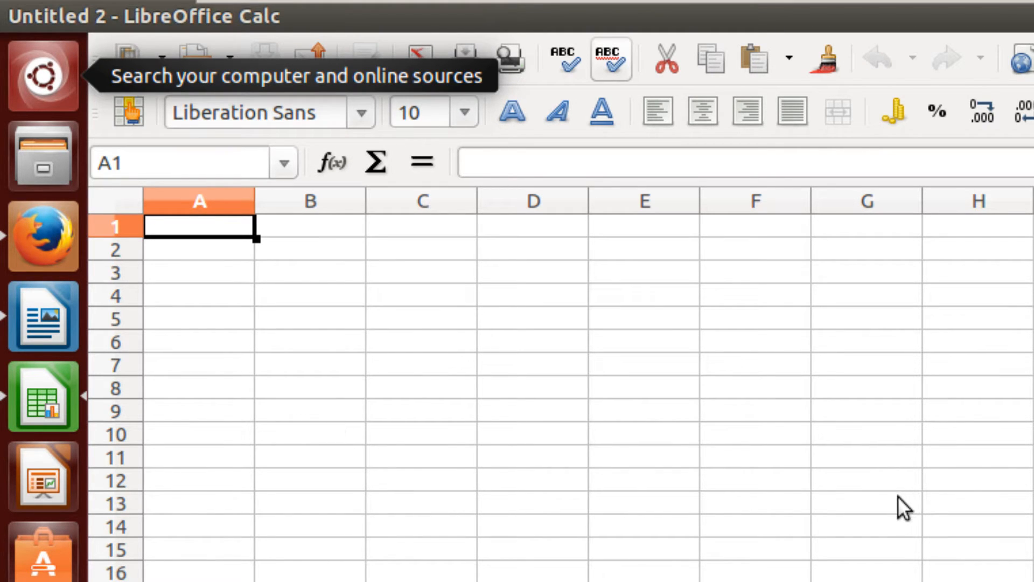
{"action": "mouse_move", "coordinate": [777, 547]}
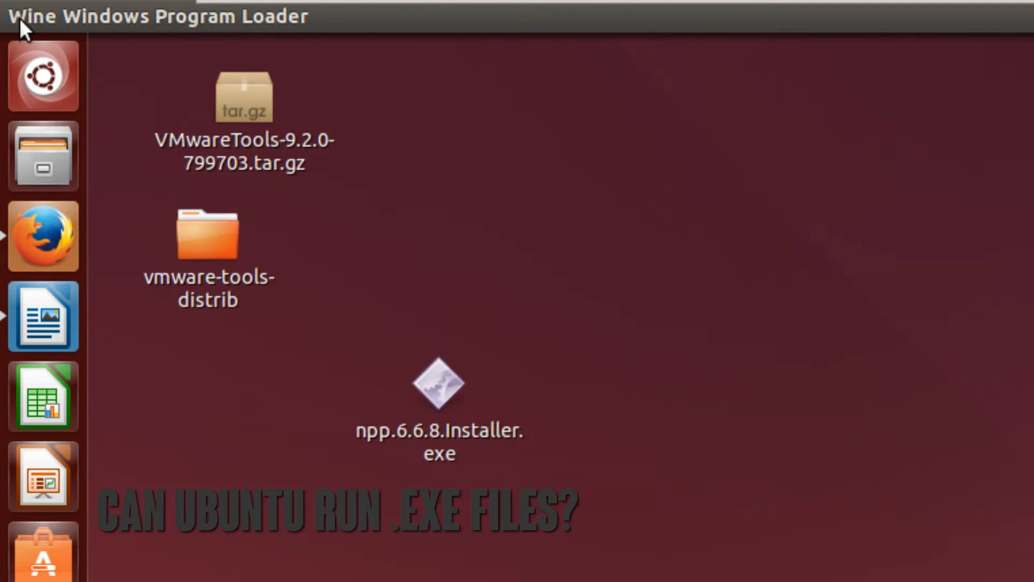
{"action": "mouse_move", "coordinate": [914, 362]}
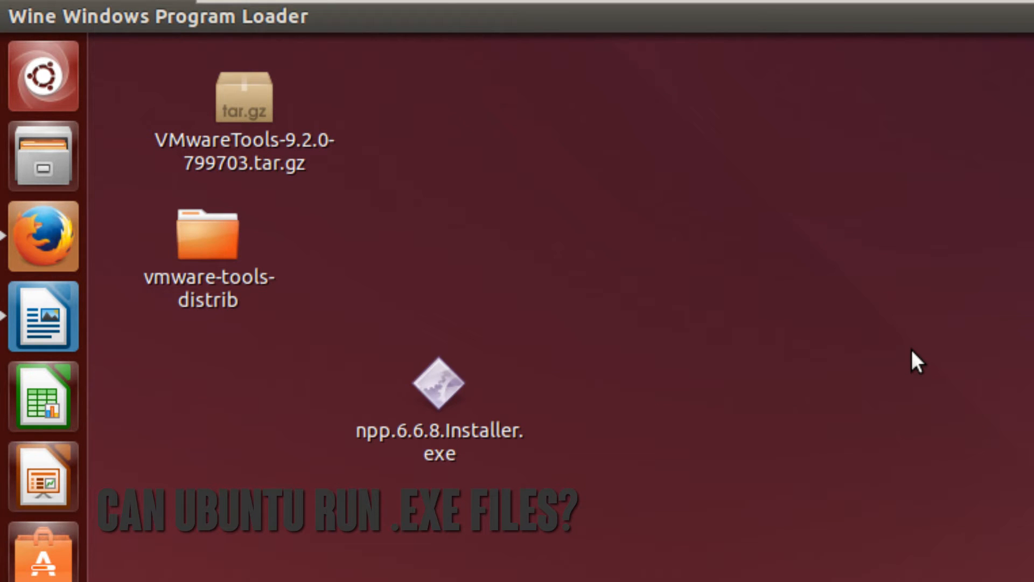
{"action": "mouse_move", "coordinate": [884, 389]}
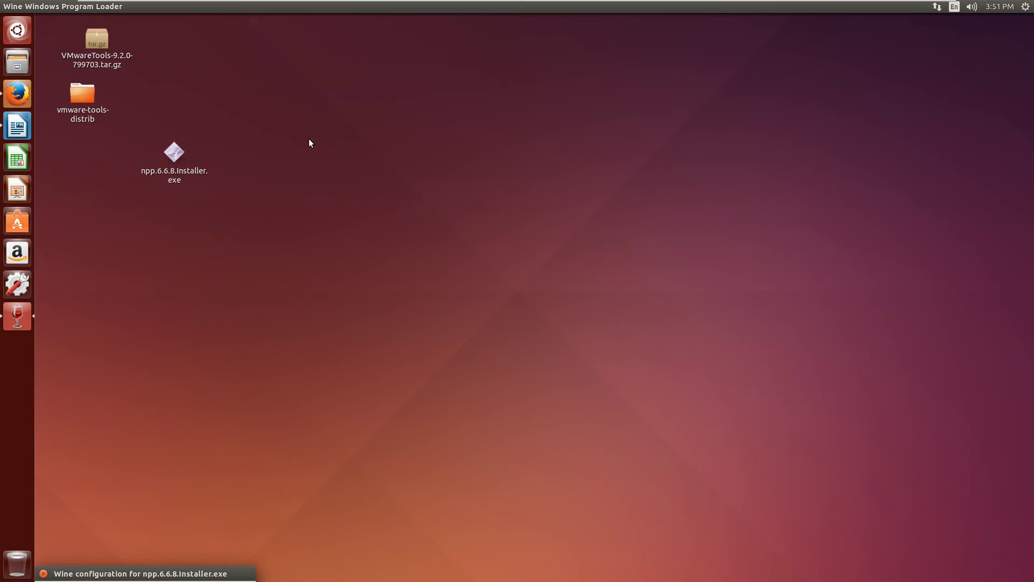
Run npp.6.6.8.Installer.exe from the desktop under Wine
{"action": "left_click", "coordinate": [174, 152]}
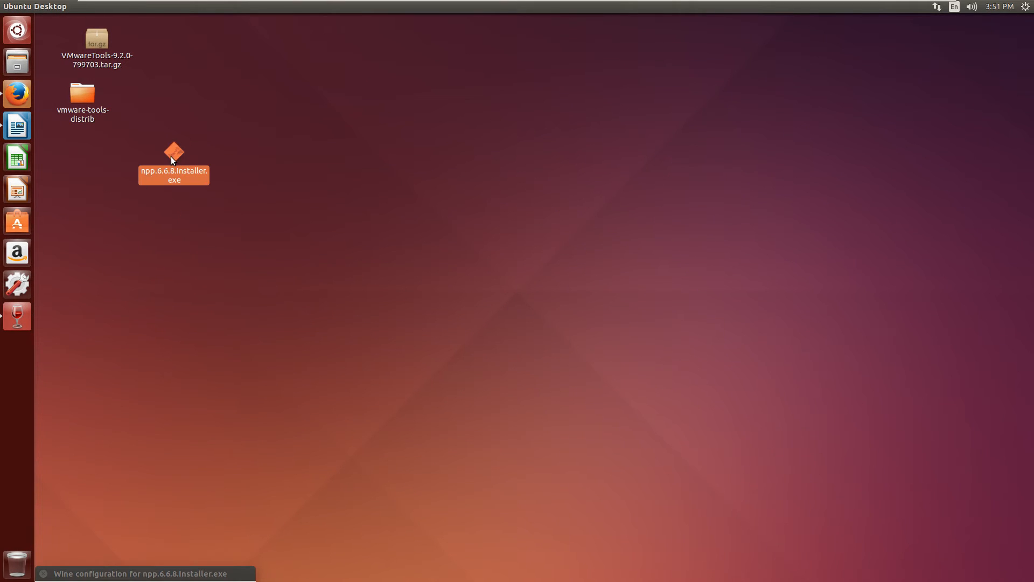
{"action": "double_click", "coordinate": [173, 154]}
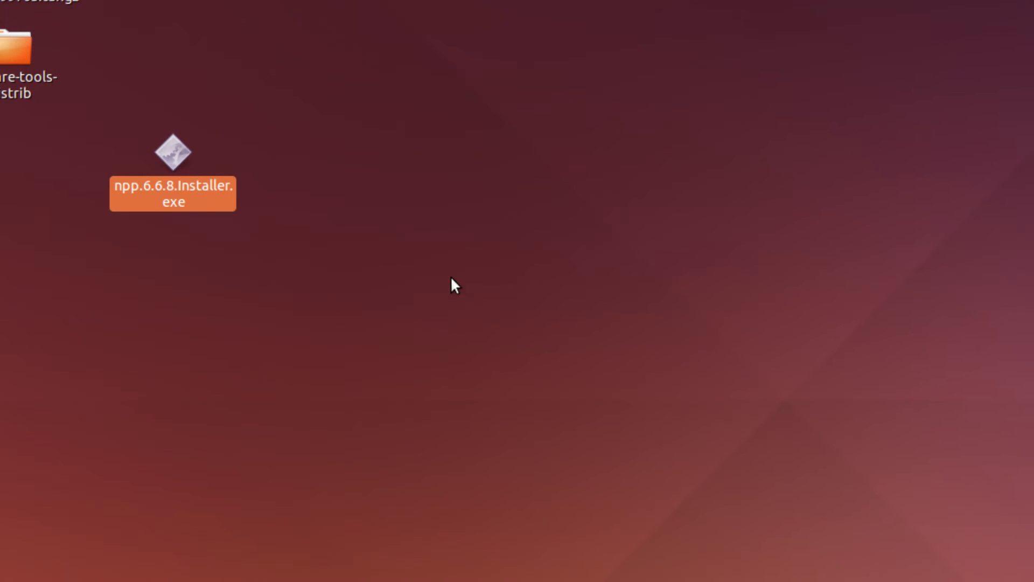
Install Notepad++ v6.6.8 with default folder and components, showing details and dismissing the Wine window
{"action": "double_click", "coordinate": [172, 151]}
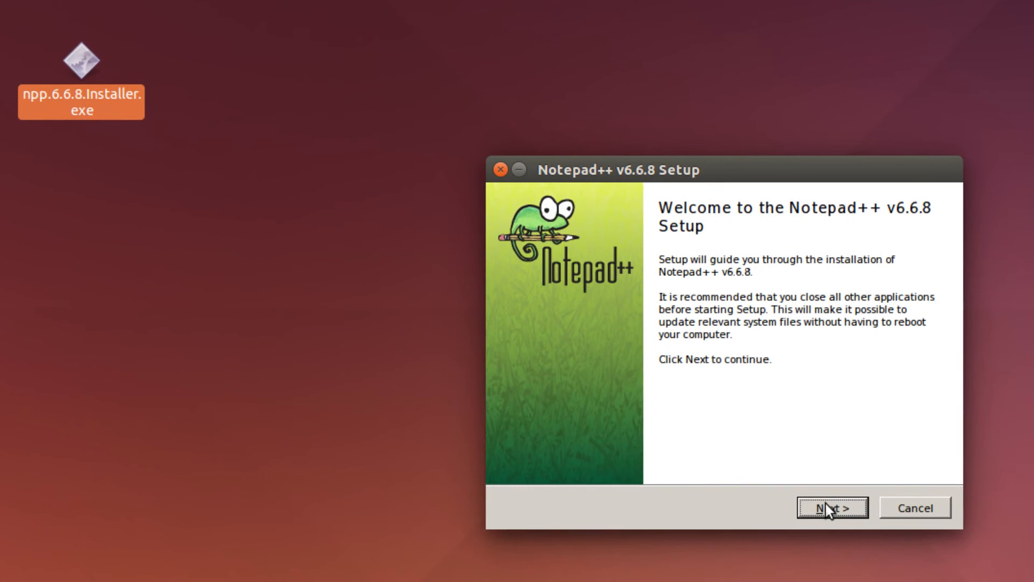
{"action": "left_click", "coordinate": [831, 508]}
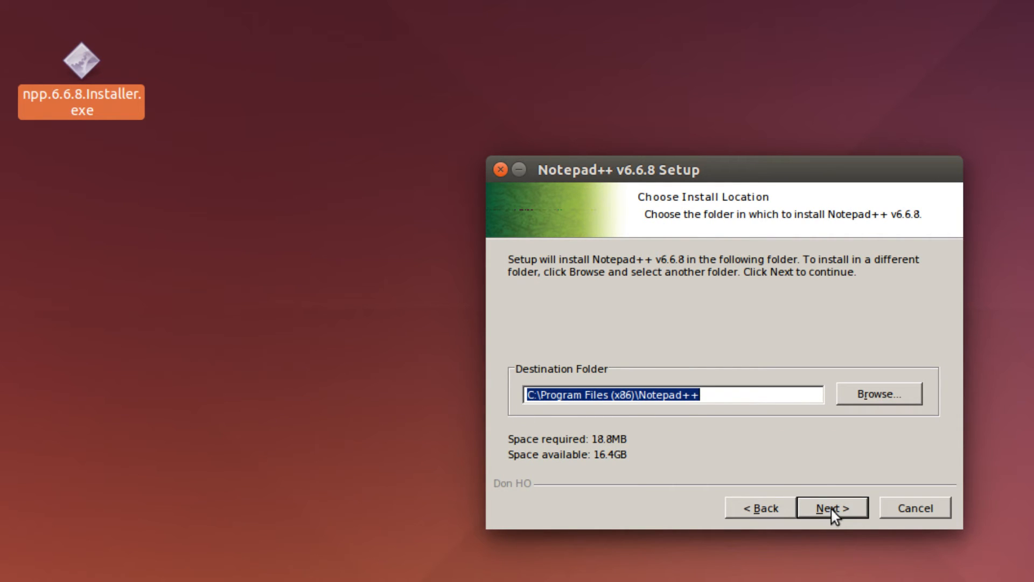
{"action": "left_click", "coordinate": [830, 507]}
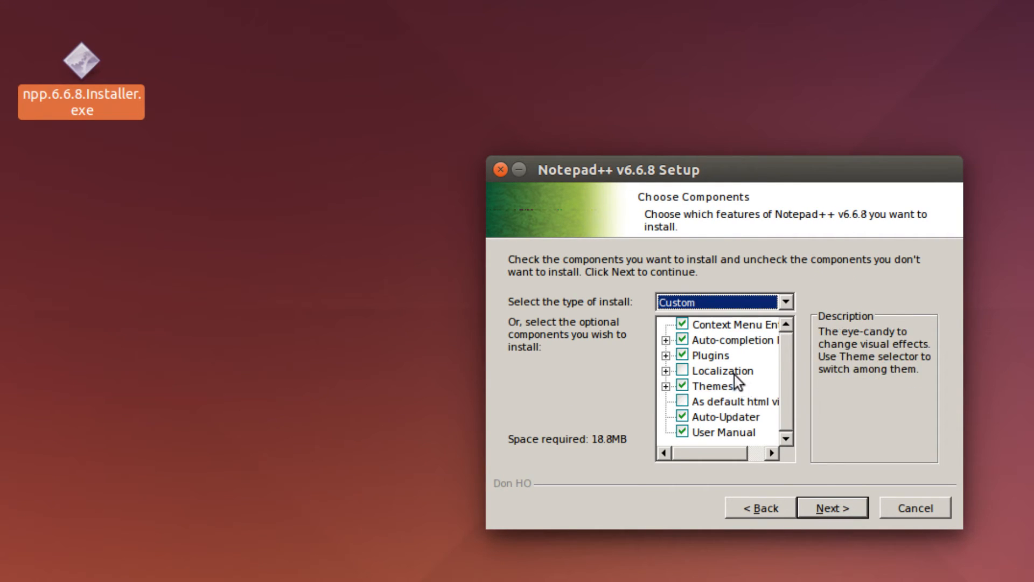
{"action": "left_click", "coordinate": [831, 507]}
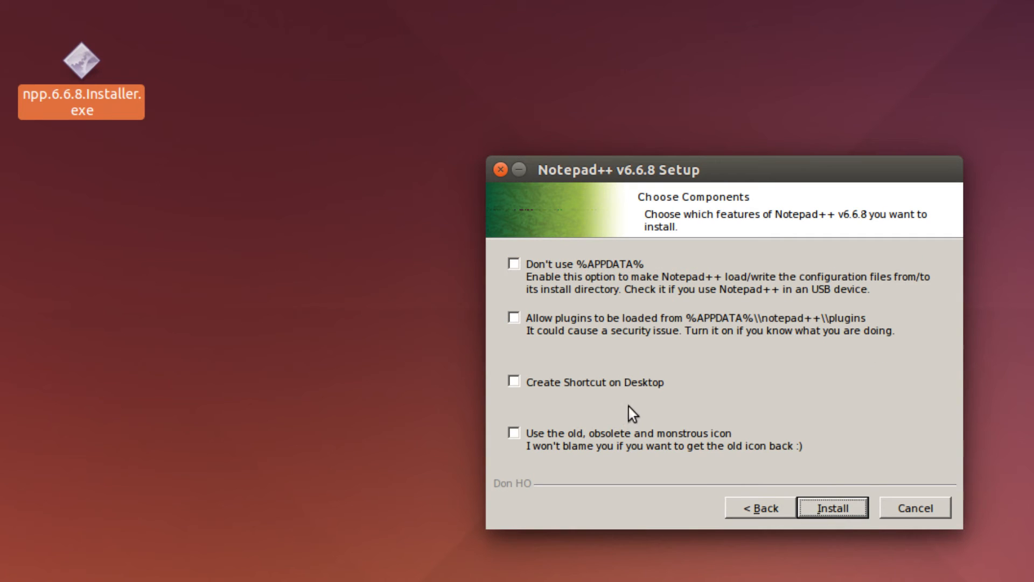
{"action": "left_click", "coordinate": [832, 507]}
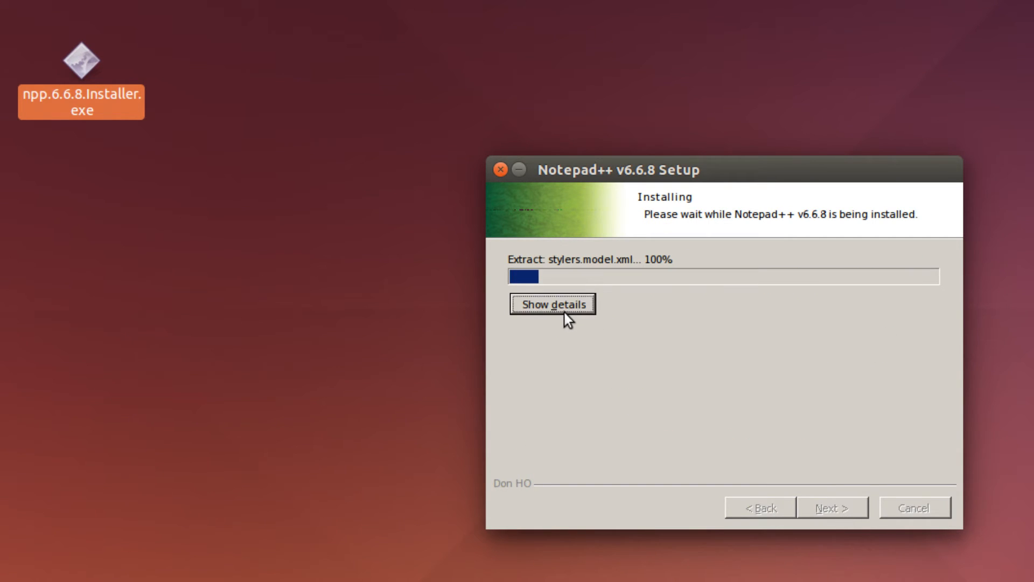
{"action": "left_click", "coordinate": [553, 304]}
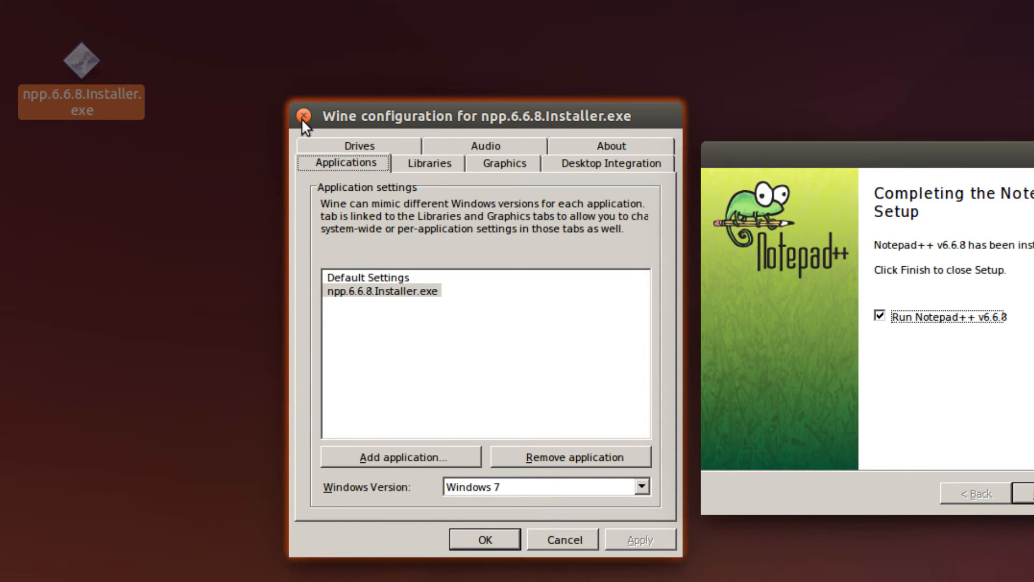
{"action": "left_click", "coordinate": [304, 116]}
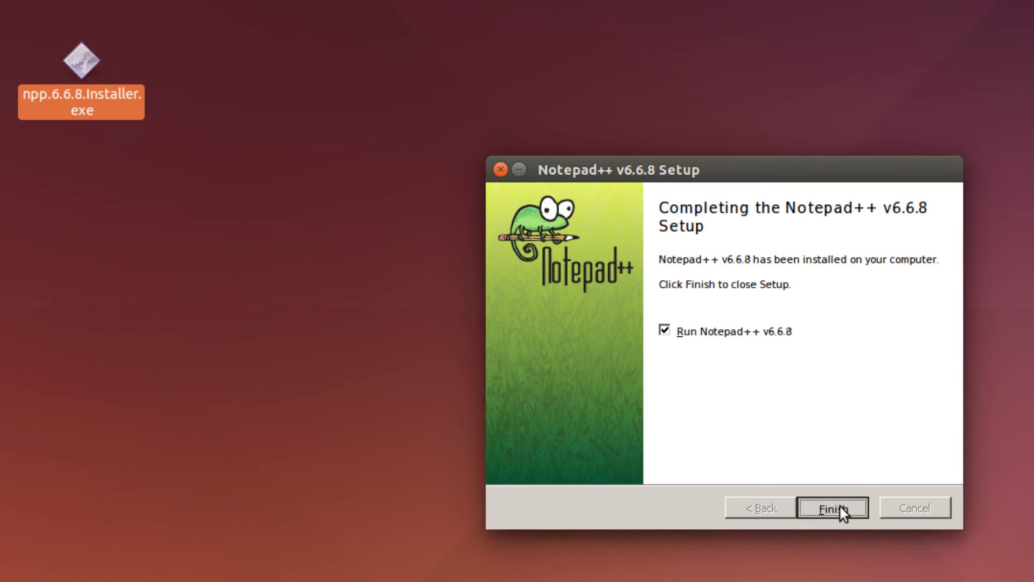
Finish the Notepad++ setup and bring up Firefox on the WineHQ Application Database page
{"action": "left_click", "coordinate": [832, 507]}
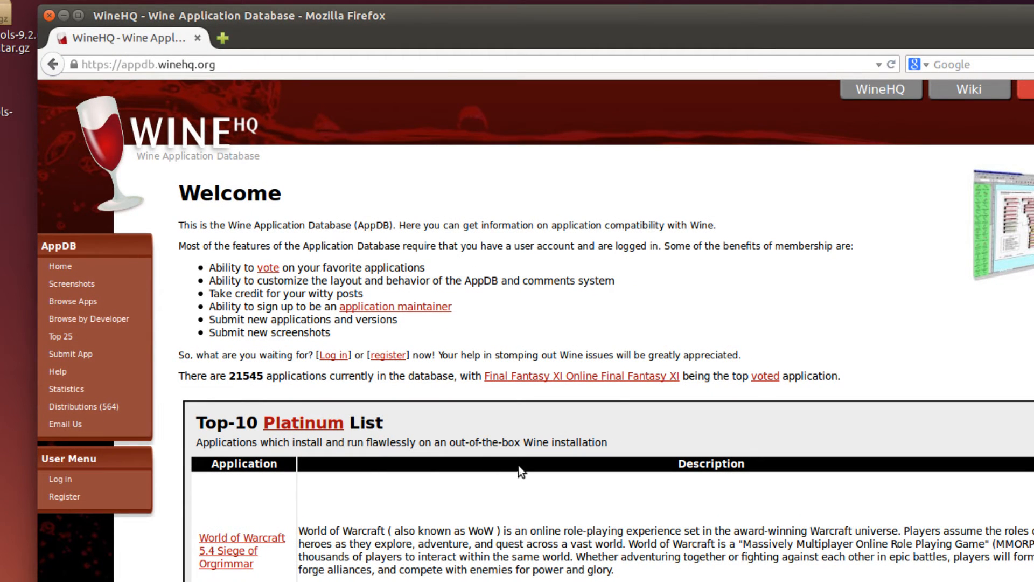
{"action": "left_click", "coordinate": [242, 536]}
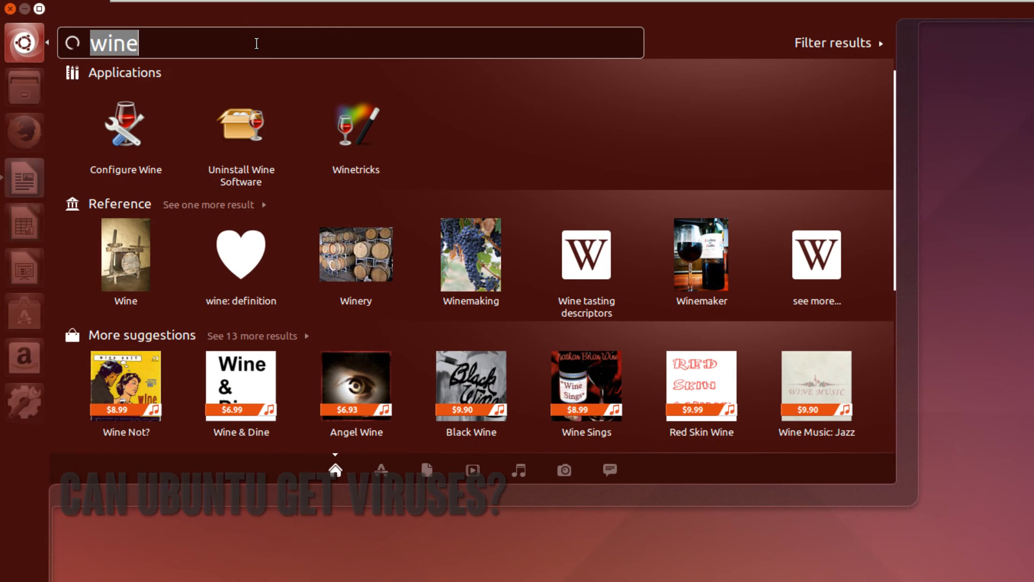
Search the Dash for 'term' and launch a Terminal at the home prompt
{"action": "type", "text": "term"}
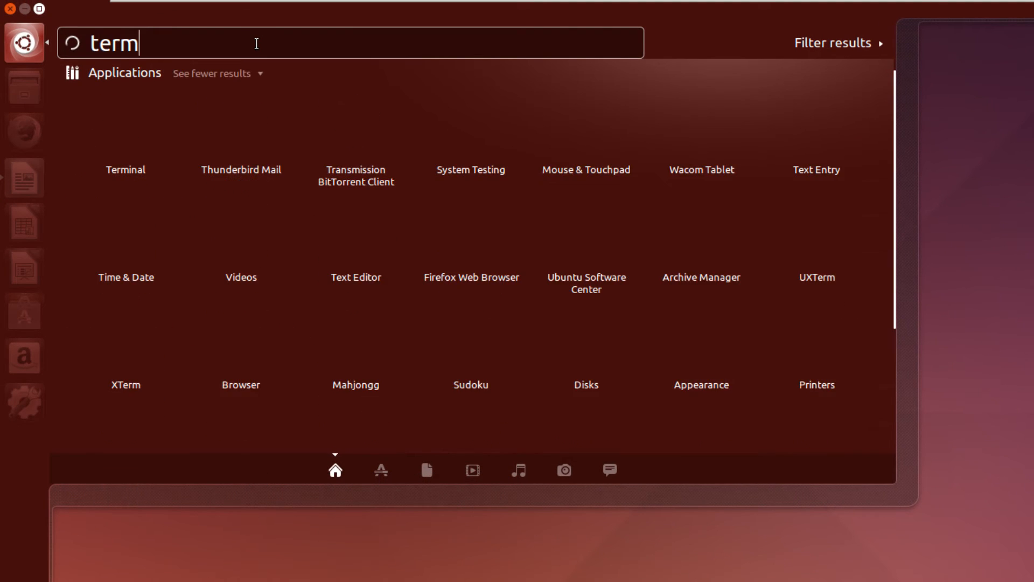
{"action": "type", "text": "a"}
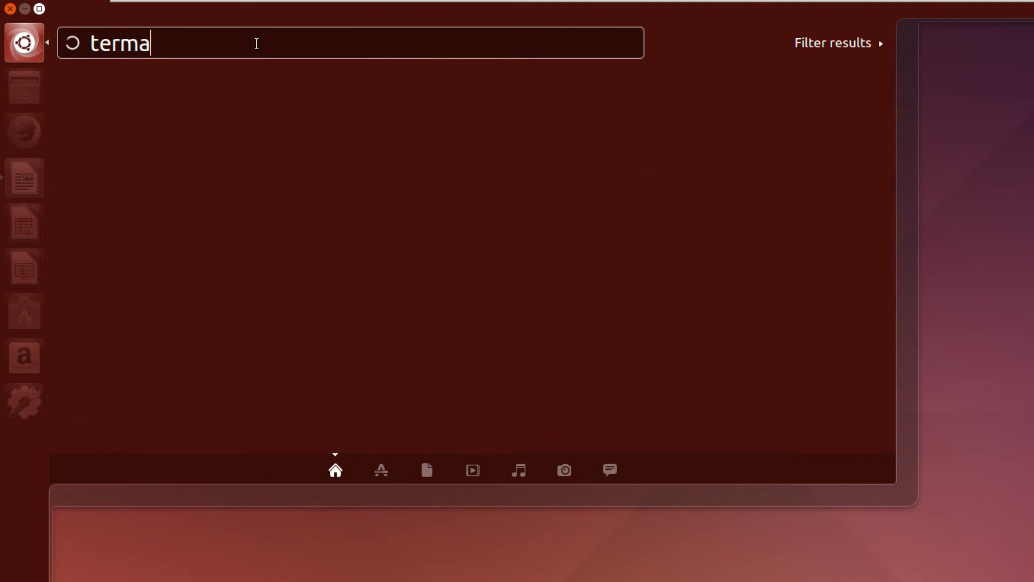
{"action": "key", "text": "BackSpace"}
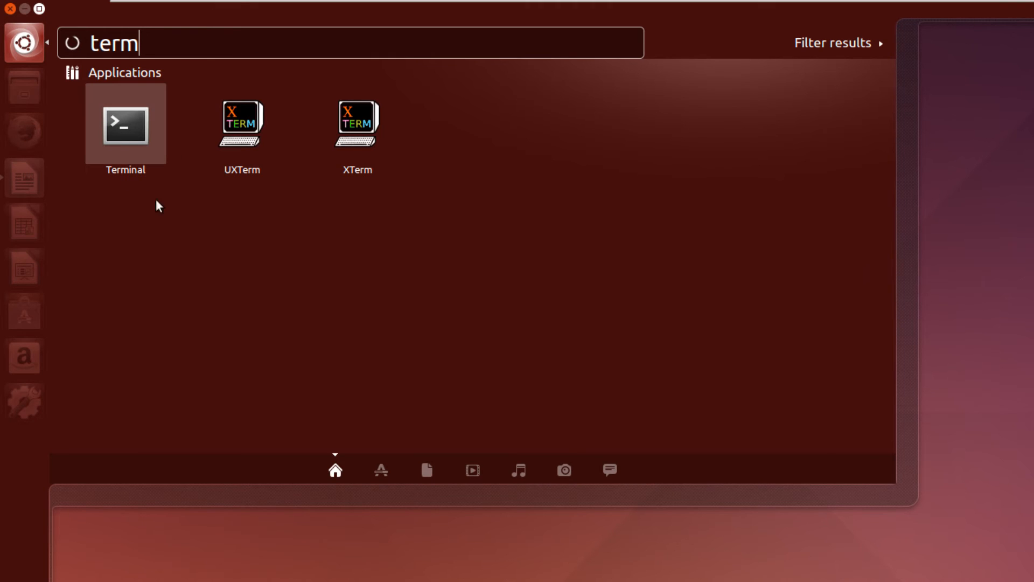
{"action": "key", "text": "Escape"}
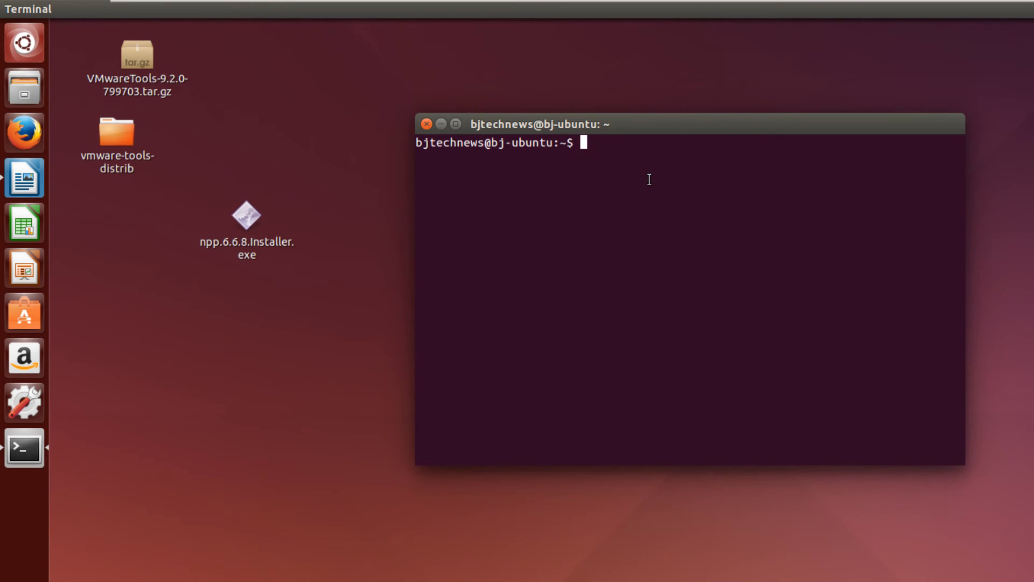
Run 'apt-get' and 'sudo' without arguments to print their help, then go to Ubuntu Software Center
{"action": "type", "text": "apt"}
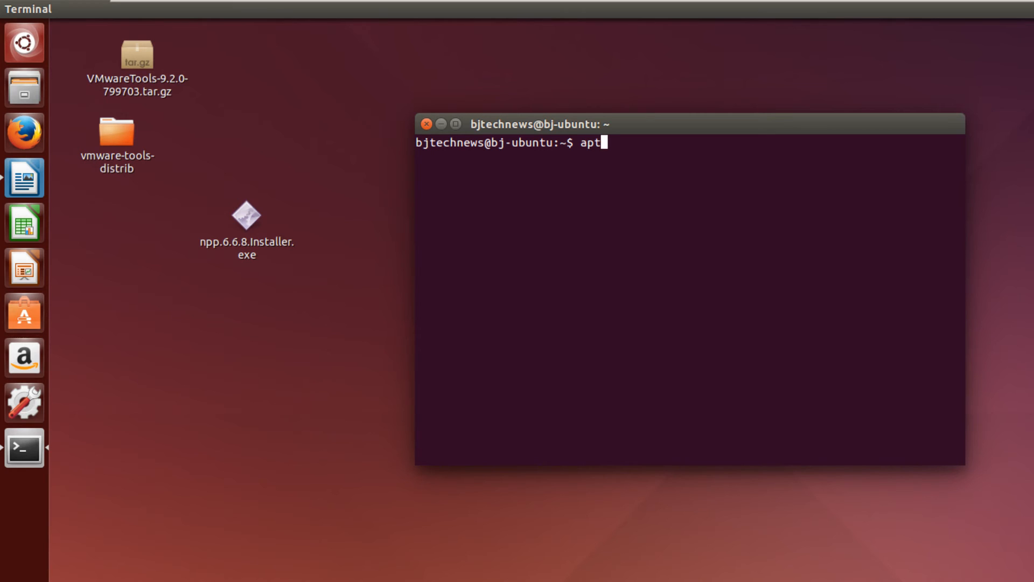
{"action": "type", "text": "g"}
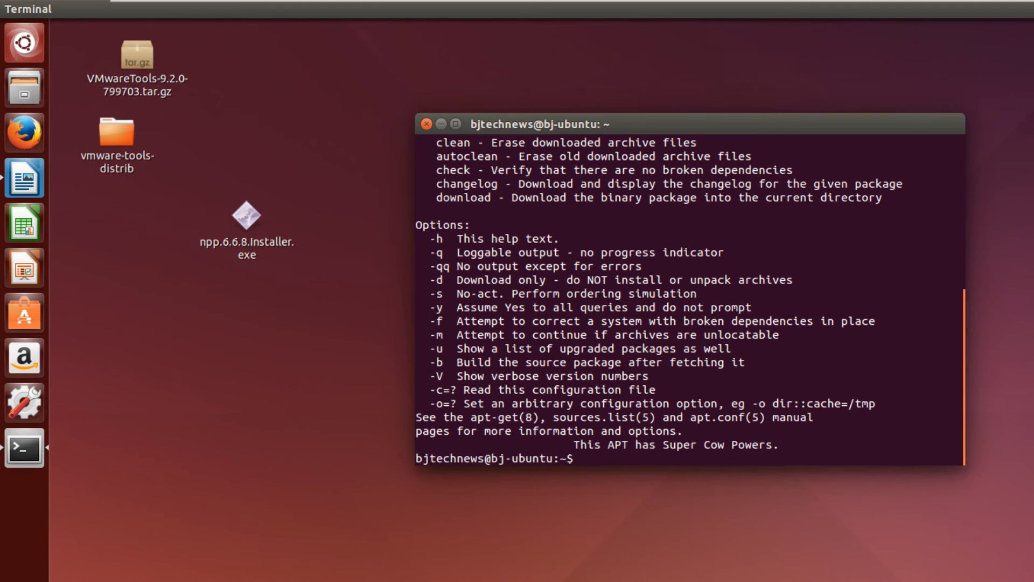
{"action": "type", "text": "ex"}
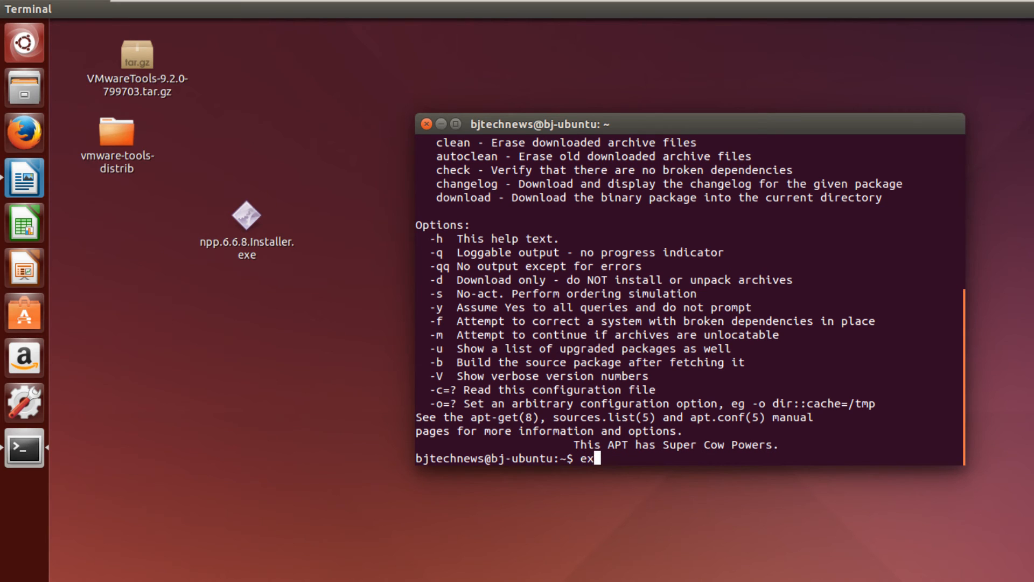
{"action": "type", "text": "sudo"}
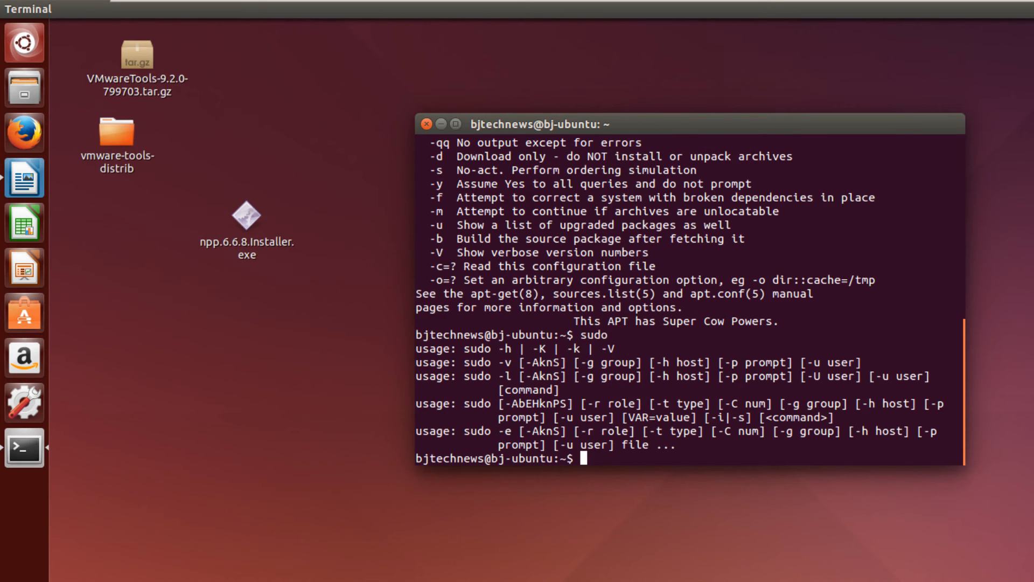
{"action": "left_click", "coordinate": [23, 313]}
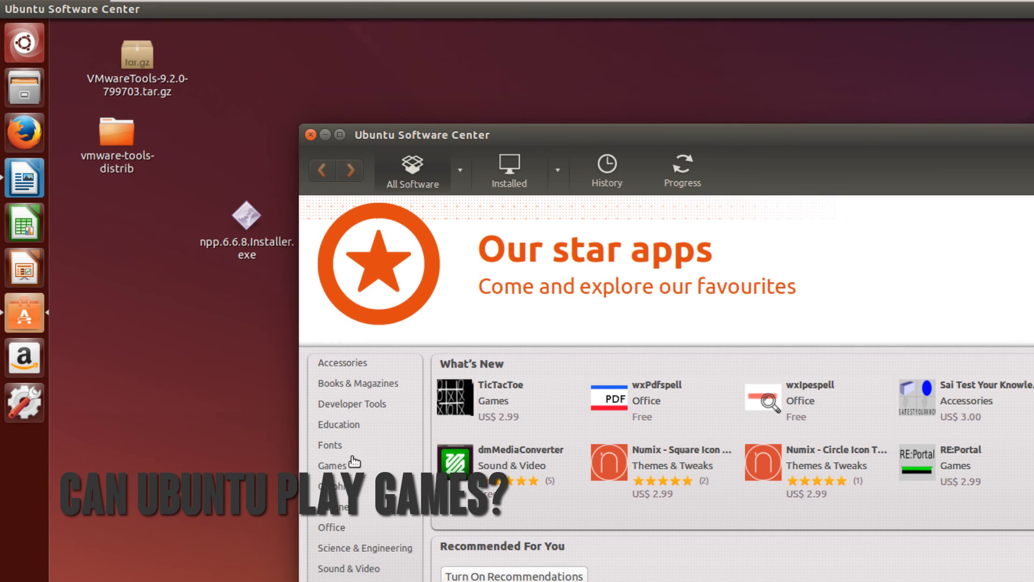
{"action": "mouse_move", "coordinate": [342, 464]}
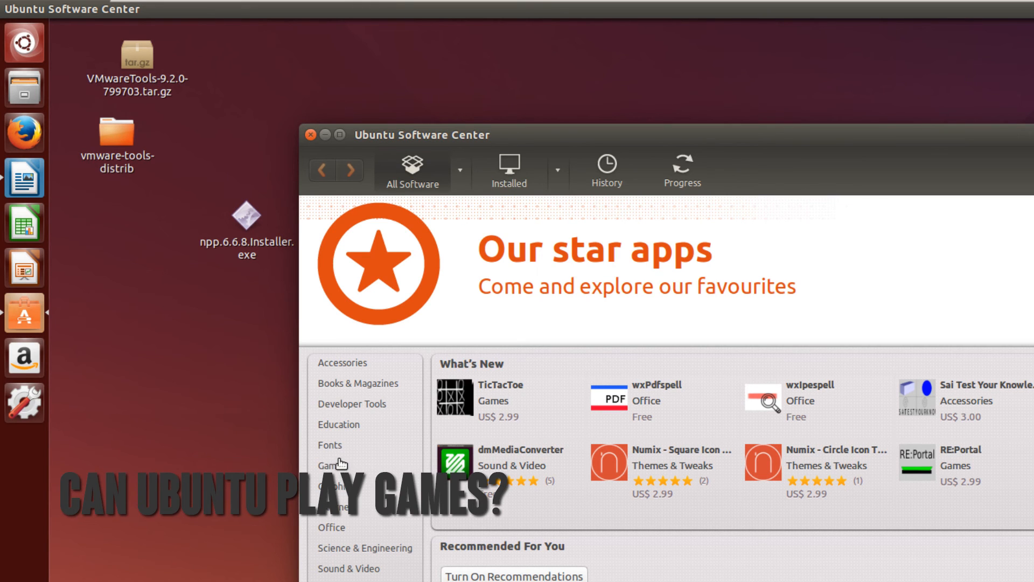
Browse the Games category in Ubuntu Software Center
{"action": "left_click", "coordinate": [329, 465]}
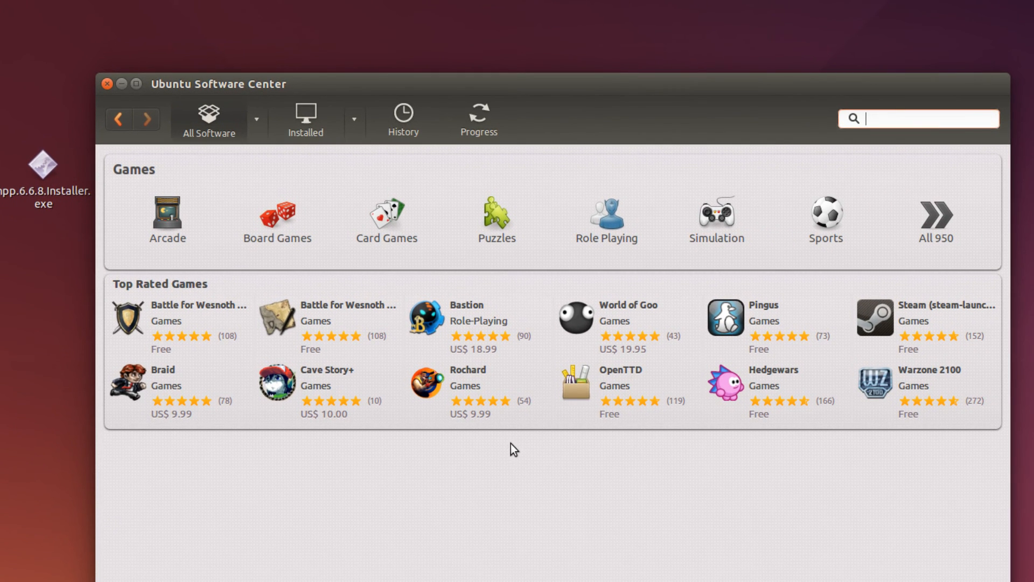
{"action": "mouse_move", "coordinate": [938, 310]}
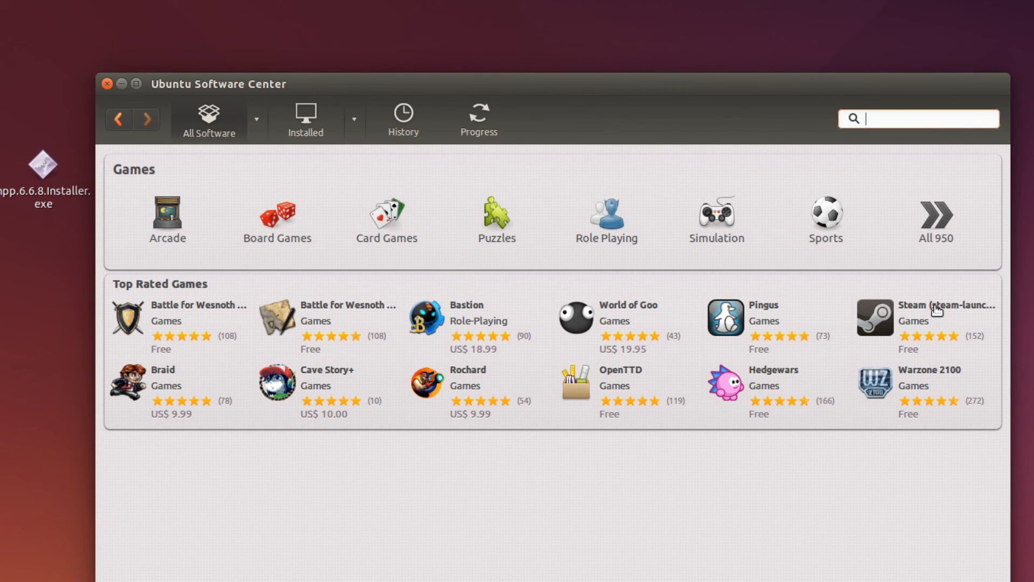
View the Steam (steam-launcher) details page from the Top Rated Games list
{"action": "left_click", "coordinate": [947, 305]}
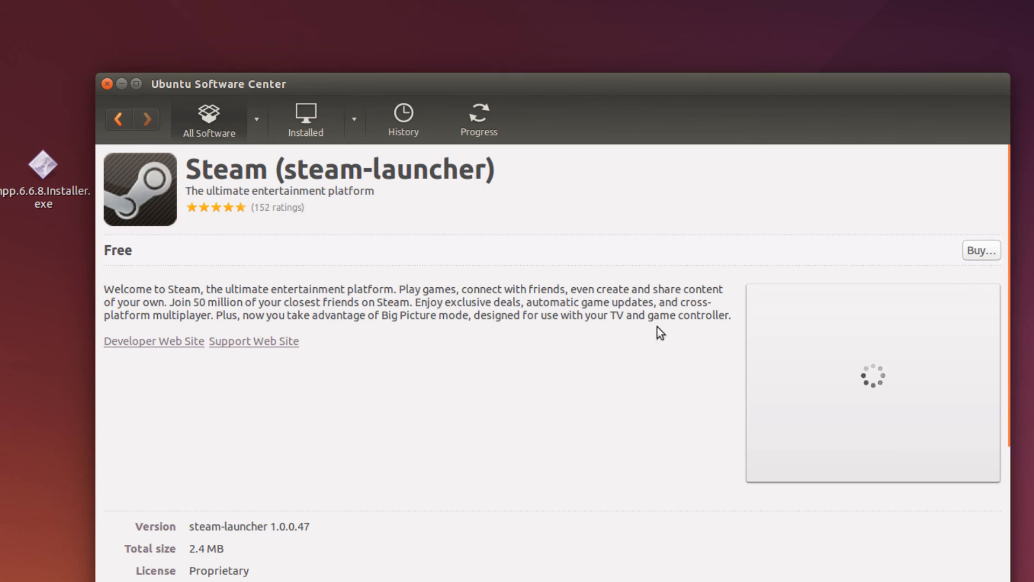
{"action": "mouse_move", "coordinate": [149, 268]}
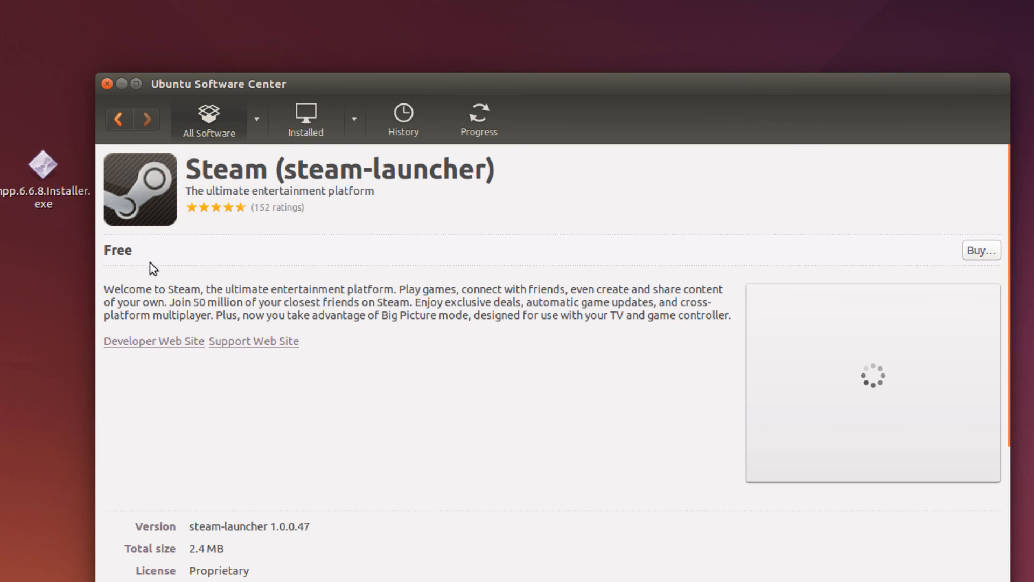
{"action": "mouse_move", "coordinate": [499, 357]}
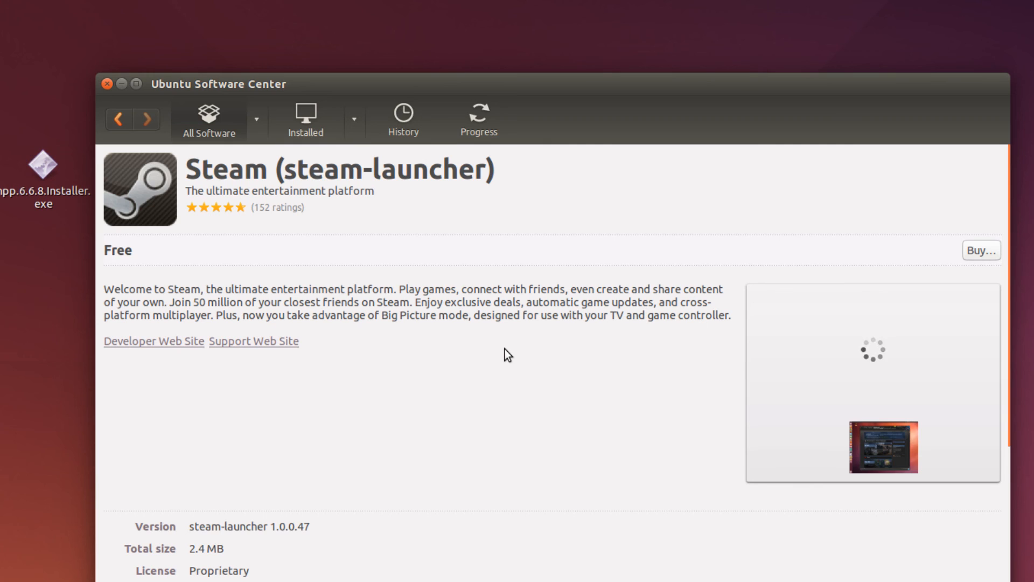
{"action": "mouse_move", "coordinate": [580, 365]}
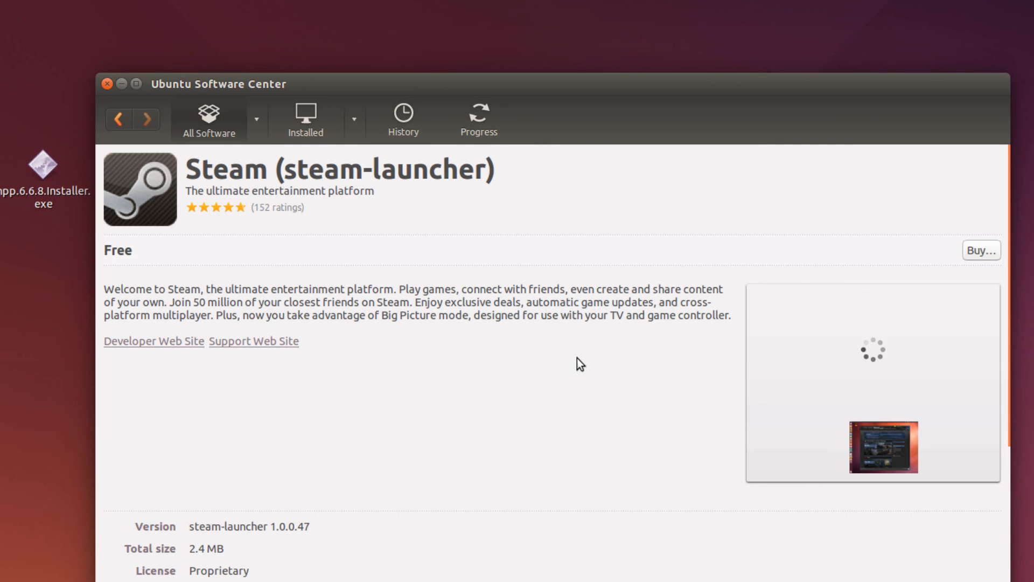